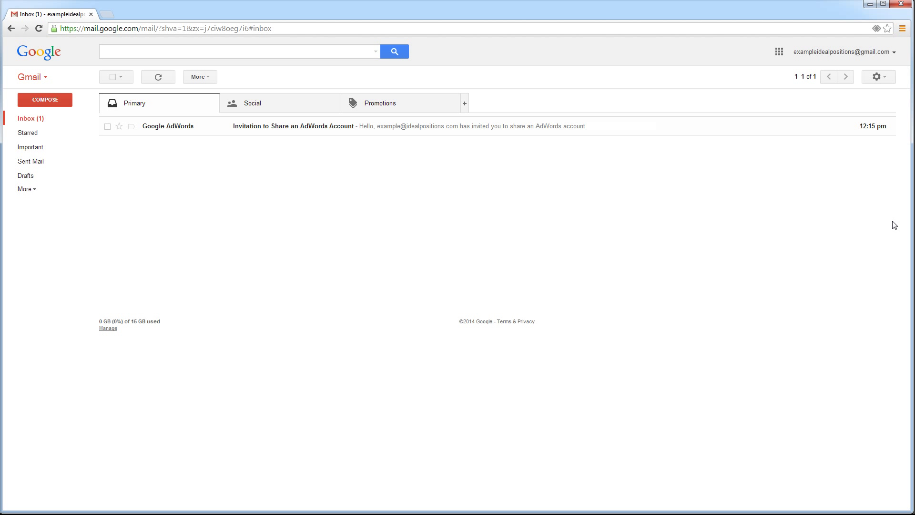
mouse_move(690, 221)
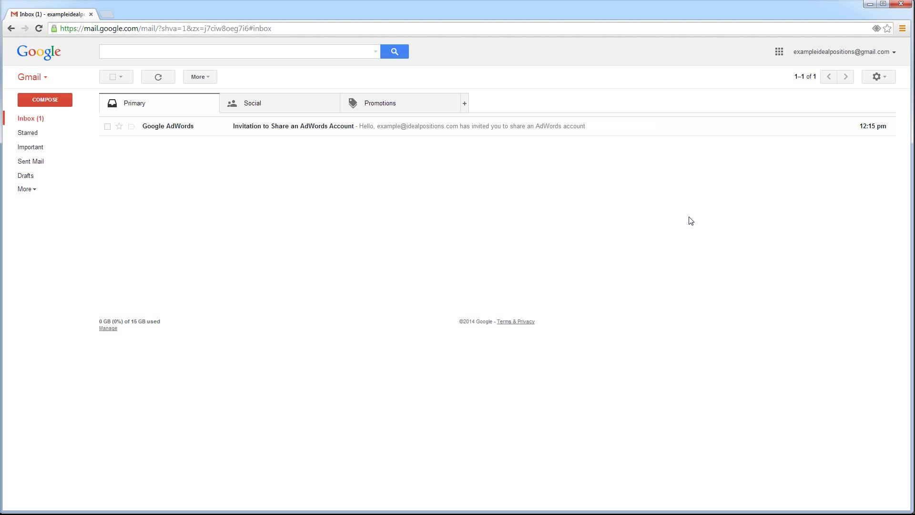
mouse_move(268, 133)
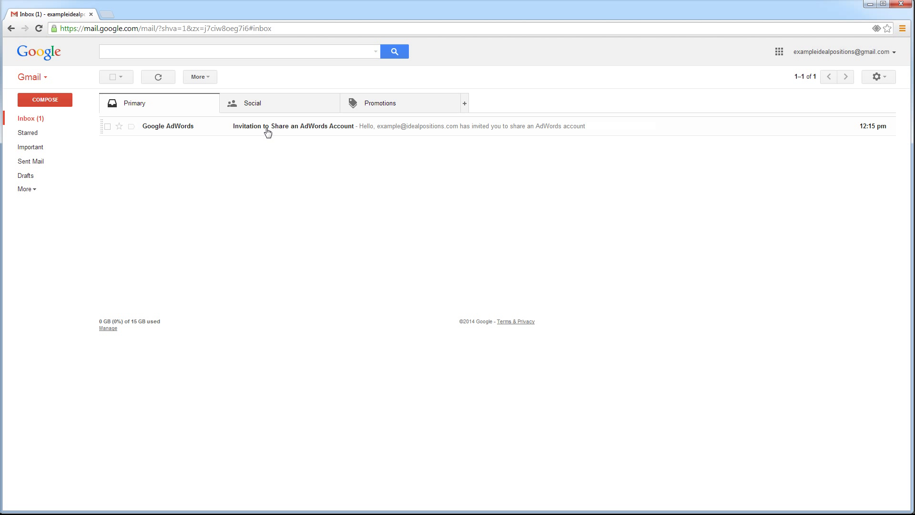
View the 'Invitation to Share an AdWords Account' email from the Gmail inbox.
click(292, 126)
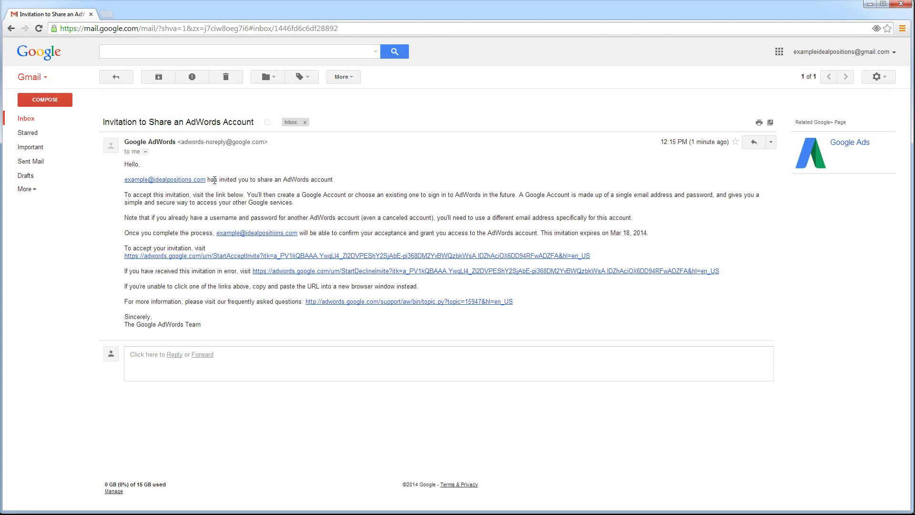
mouse_move(178, 264)
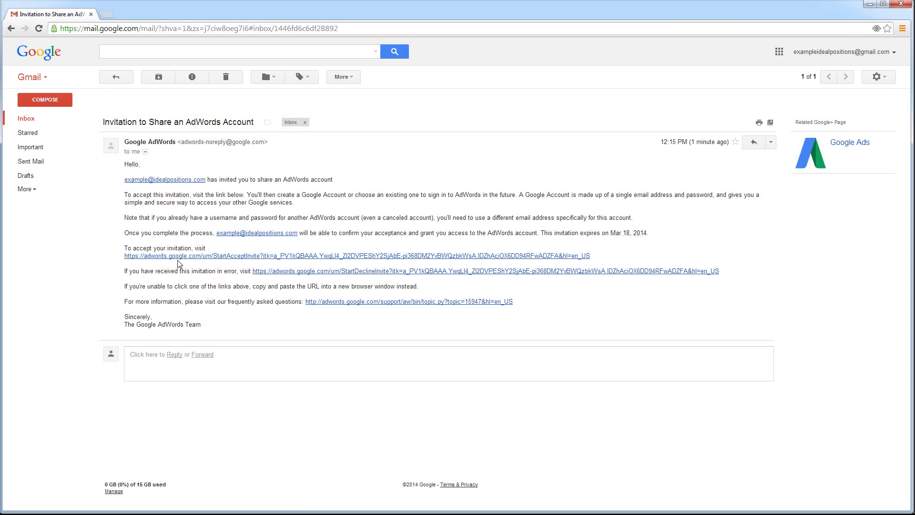
mouse_move(179, 262)
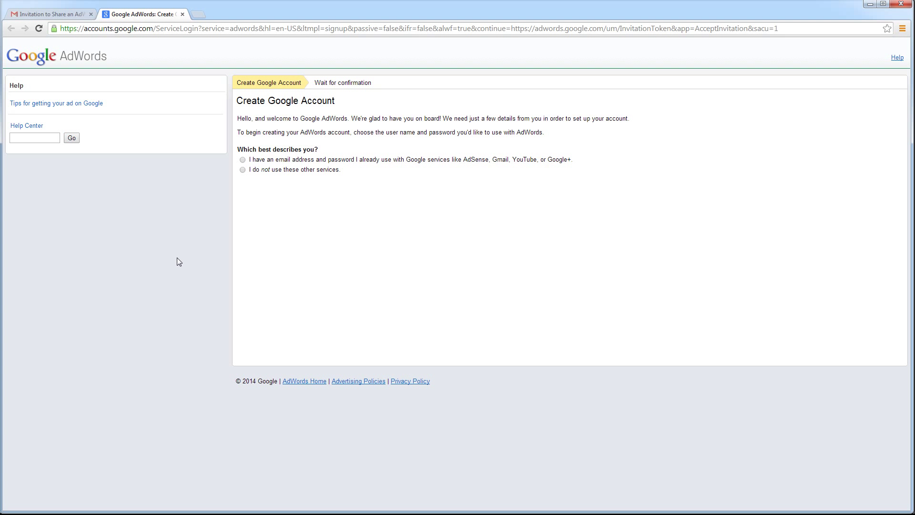
mouse_move(191, 254)
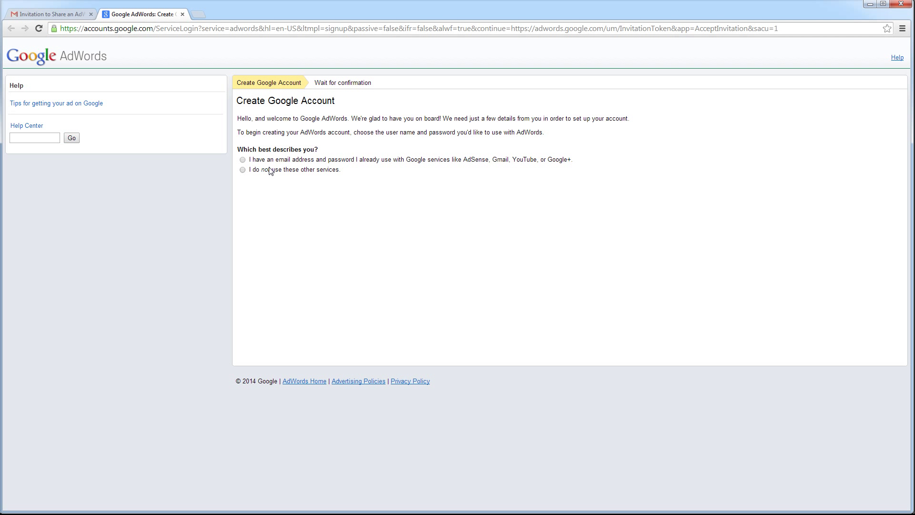
mouse_move(395, 171)
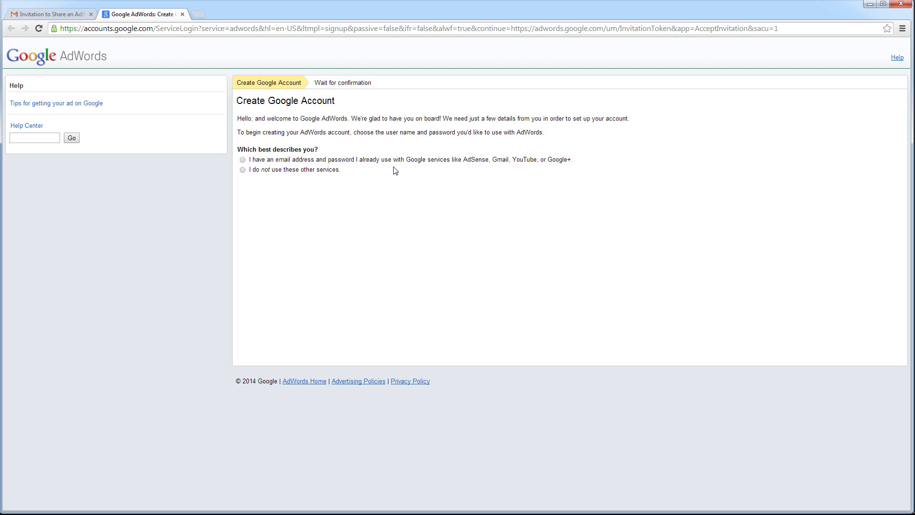
mouse_move(404, 169)
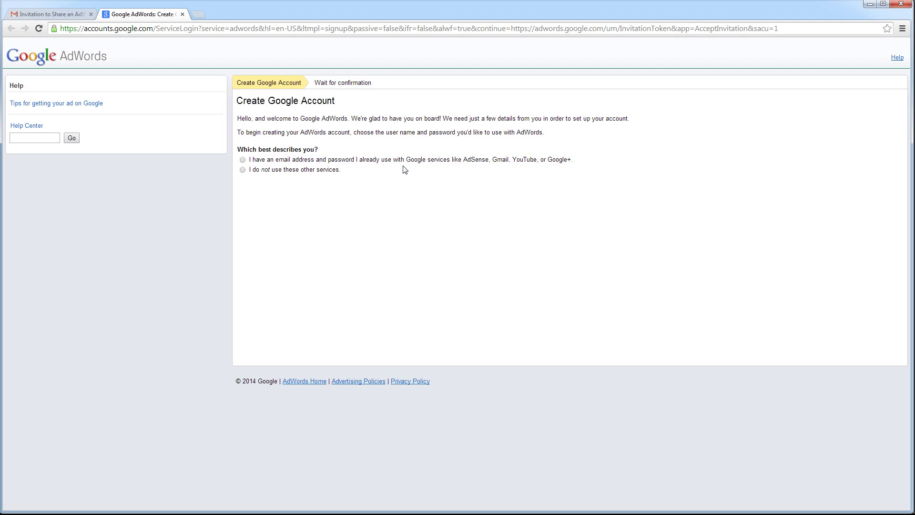
mouse_move(353, 175)
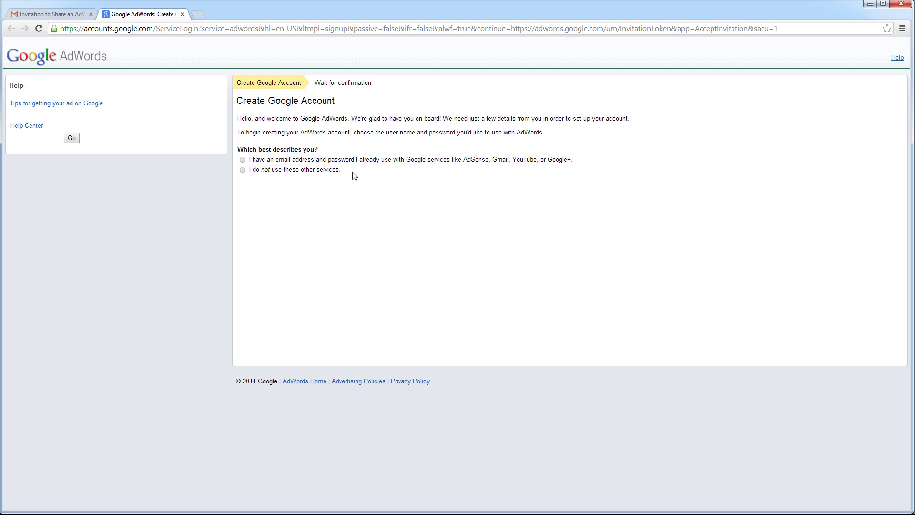
mouse_move(335, 180)
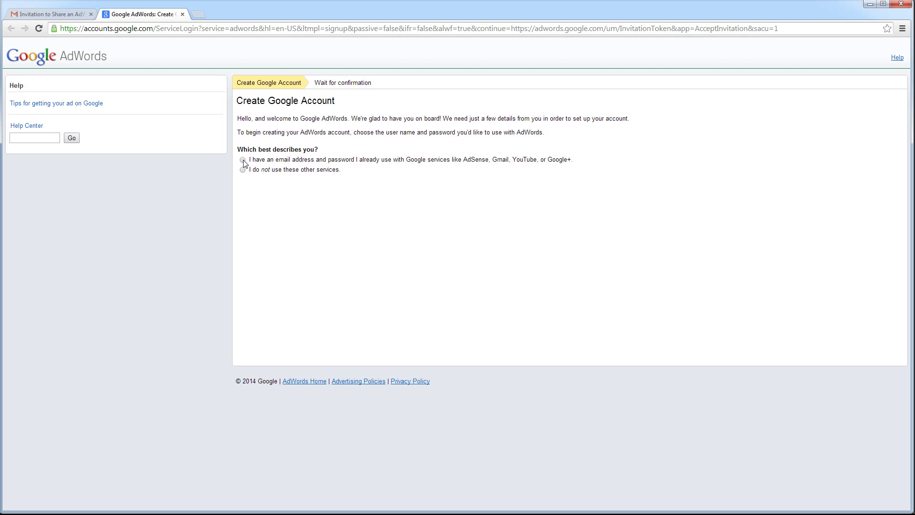
Sign in with the existing Google account and its password to accept the invitation.
click(243, 159)
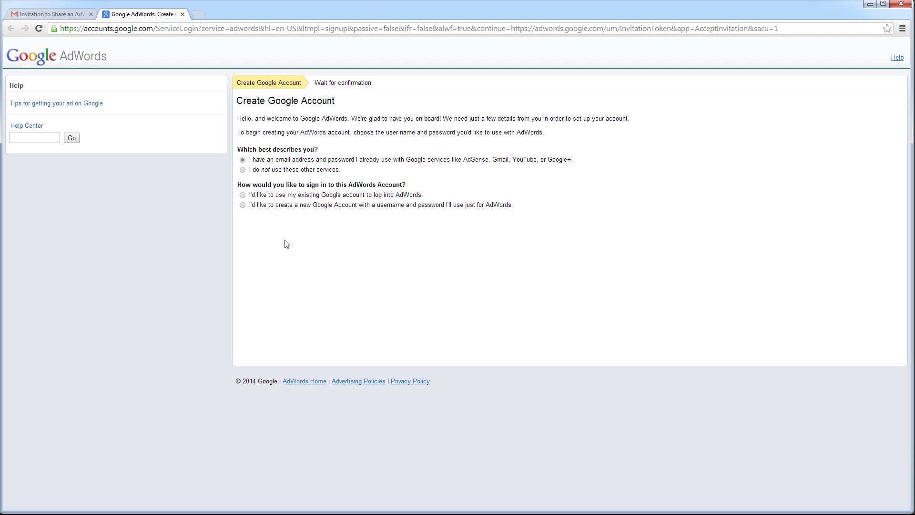
mouse_move(294, 219)
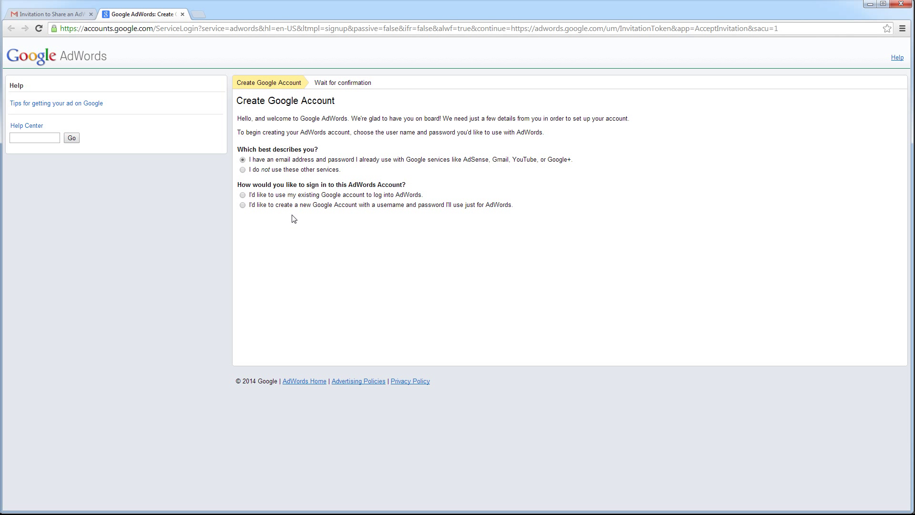
mouse_move(285, 220)
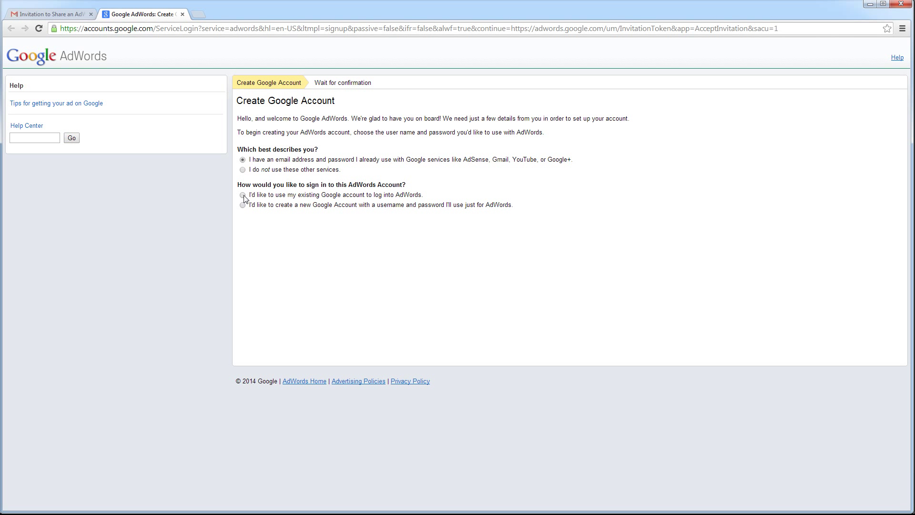
click(243, 195)
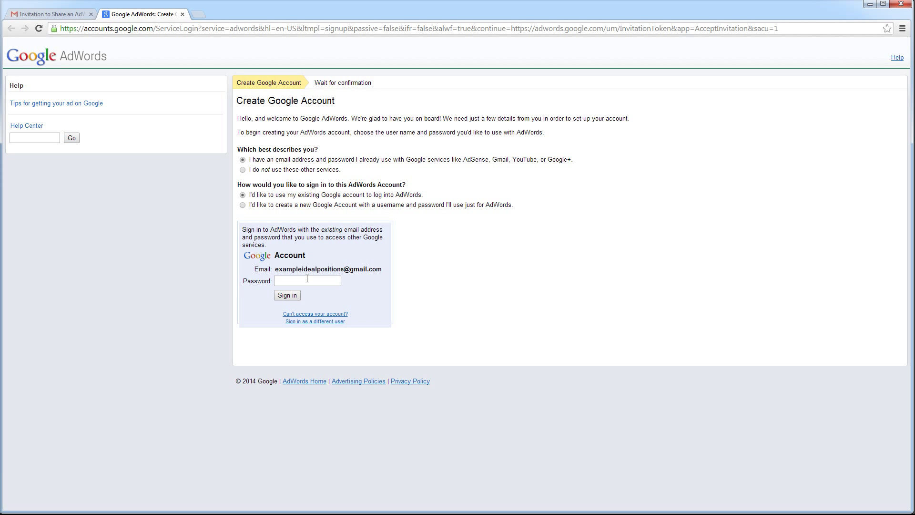
text(password)
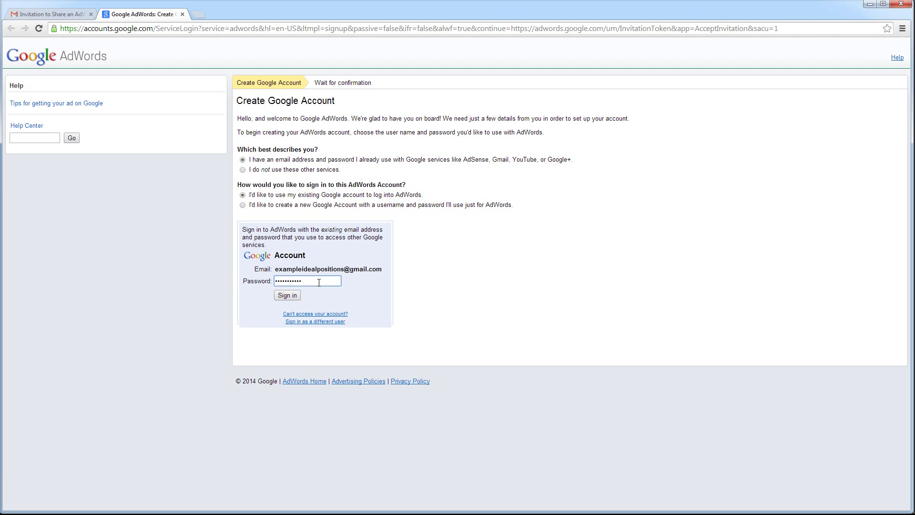
click(287, 294)
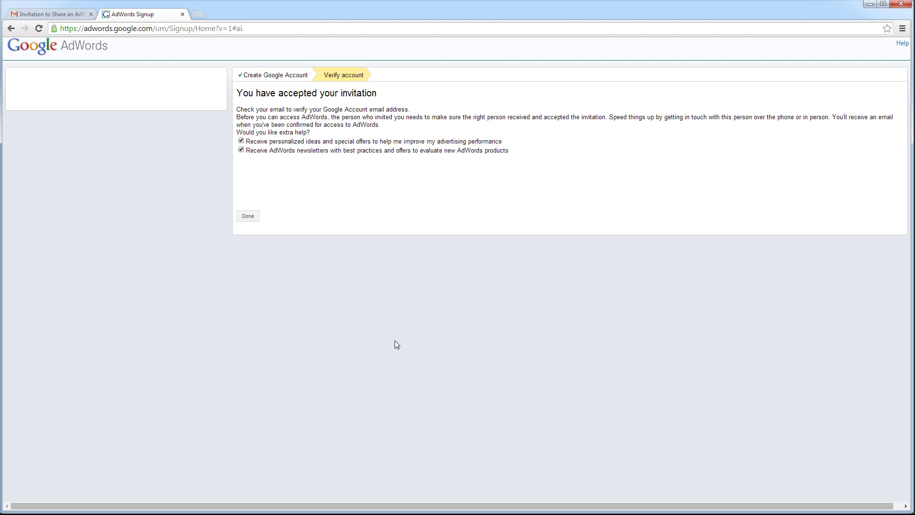
mouse_move(375, 253)
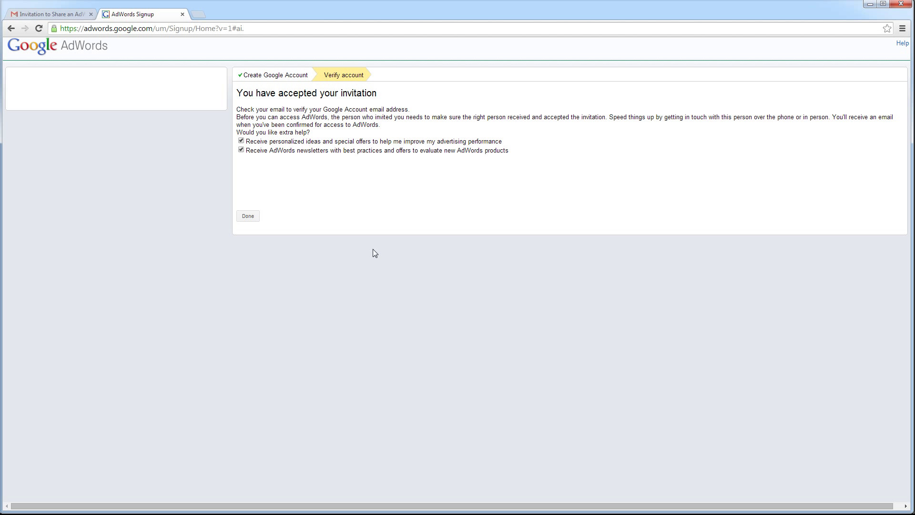
mouse_move(317, 177)
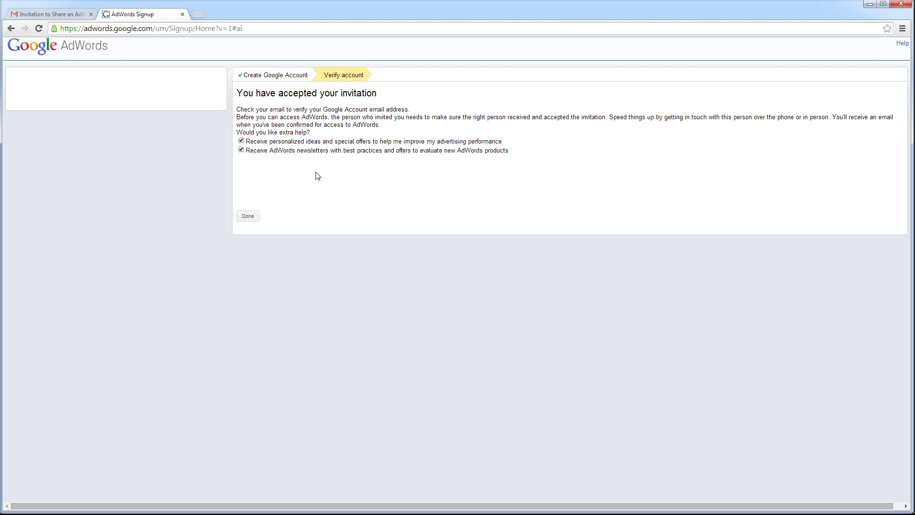
mouse_move(317, 174)
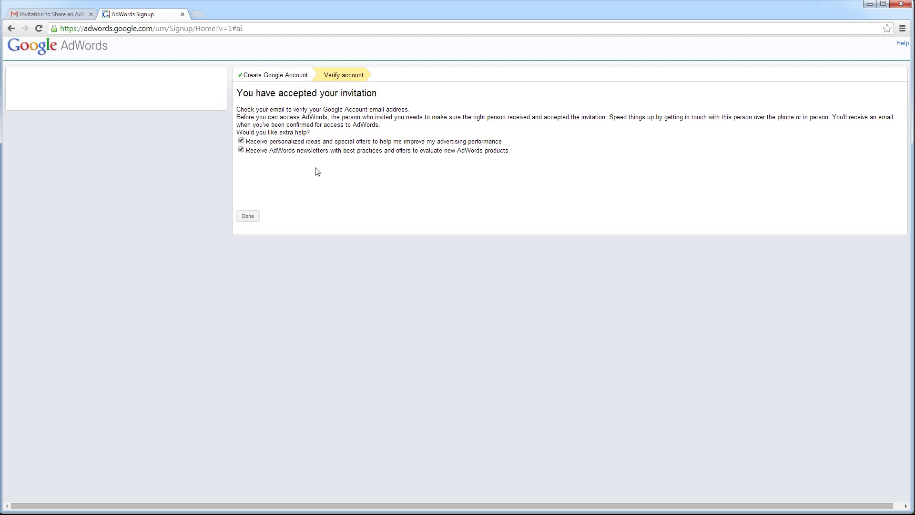
mouse_move(255, 158)
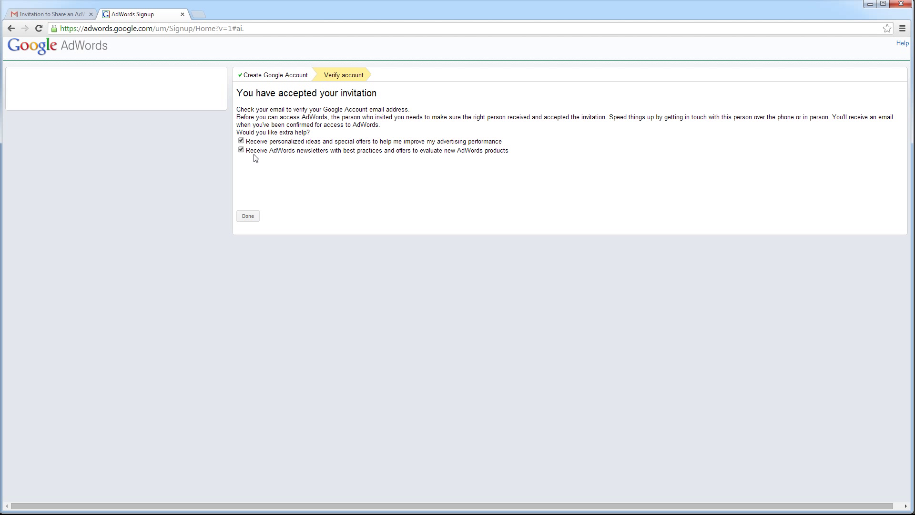
Decline personalized ideas and offers emails and finish with Done.
click(242, 141)
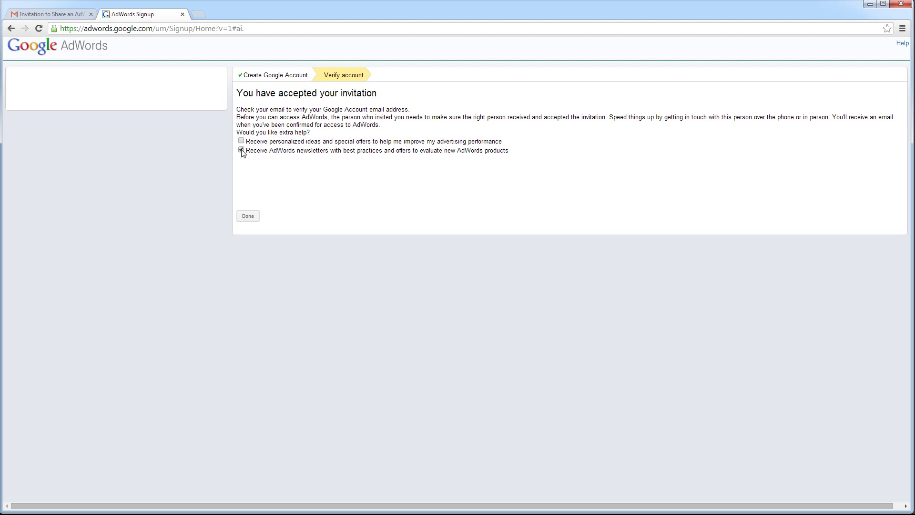
click(248, 216)
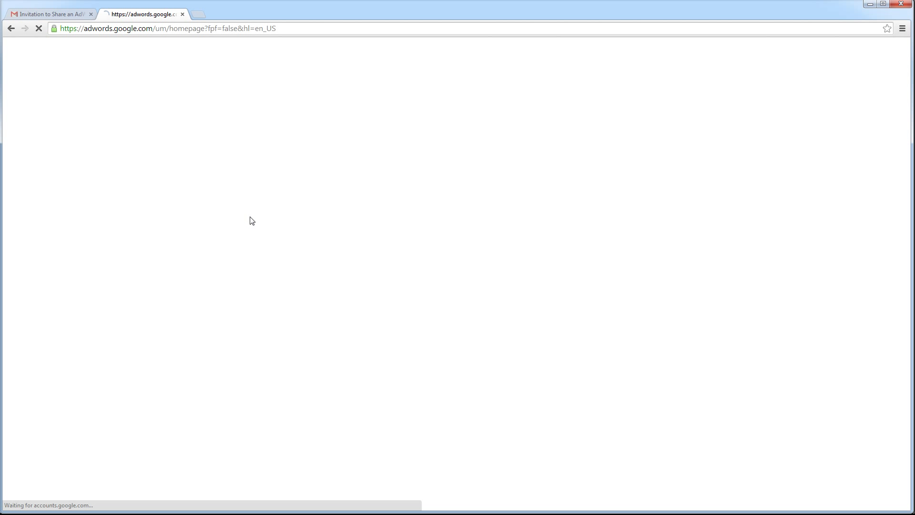